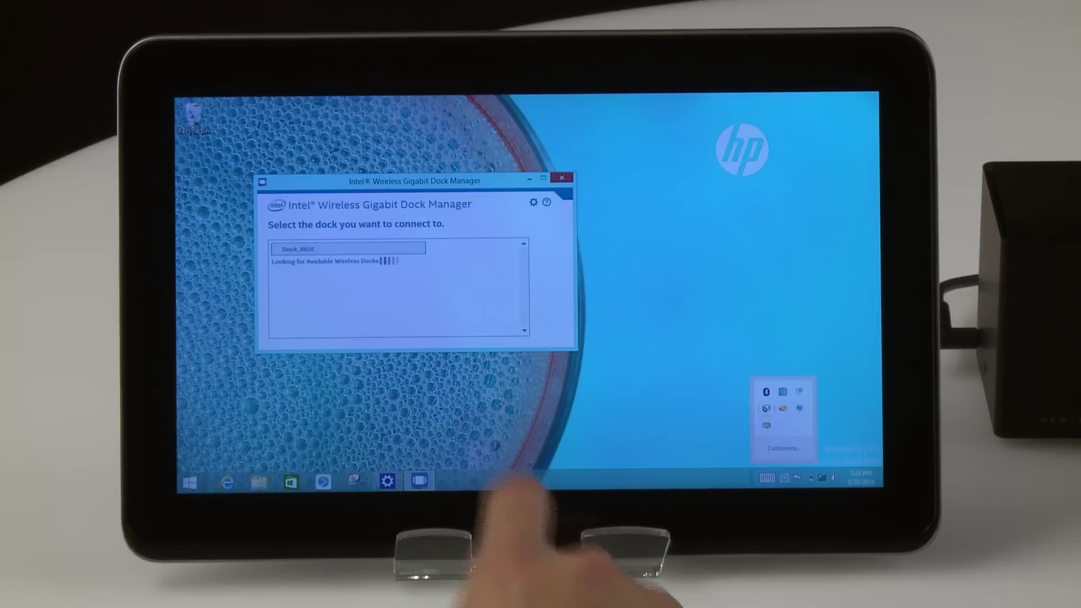
# Step: Select Dock_865C from the dock list to start connecting and bring up the Confirm Your Dock prompt
pyautogui.click(346, 248)
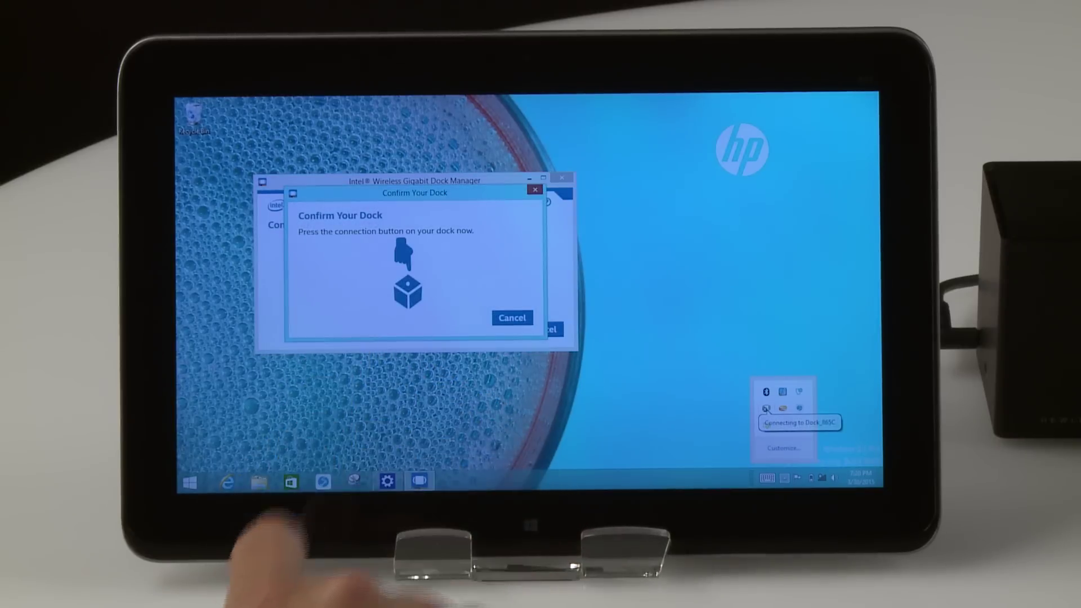